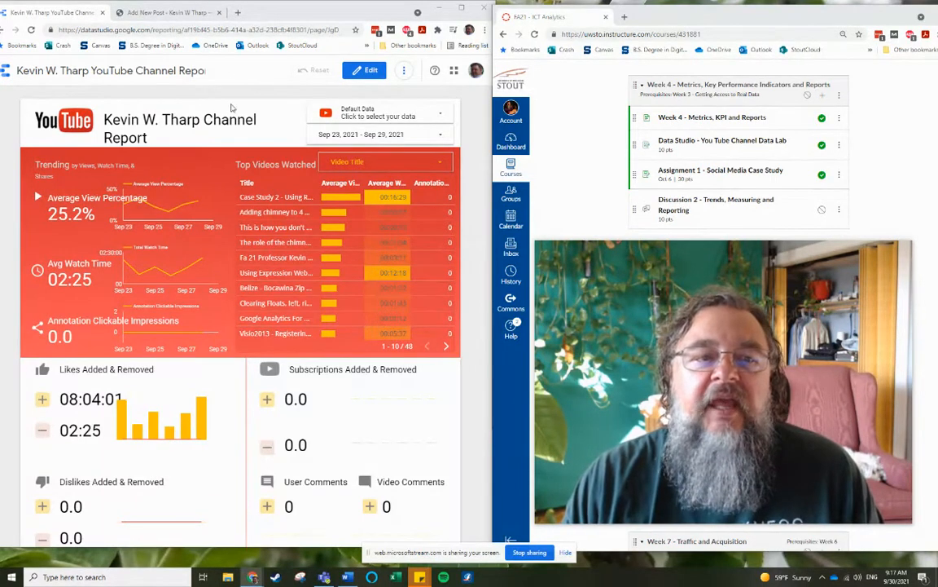
{"action": "mouse_move", "coordinate": [232, 84]}
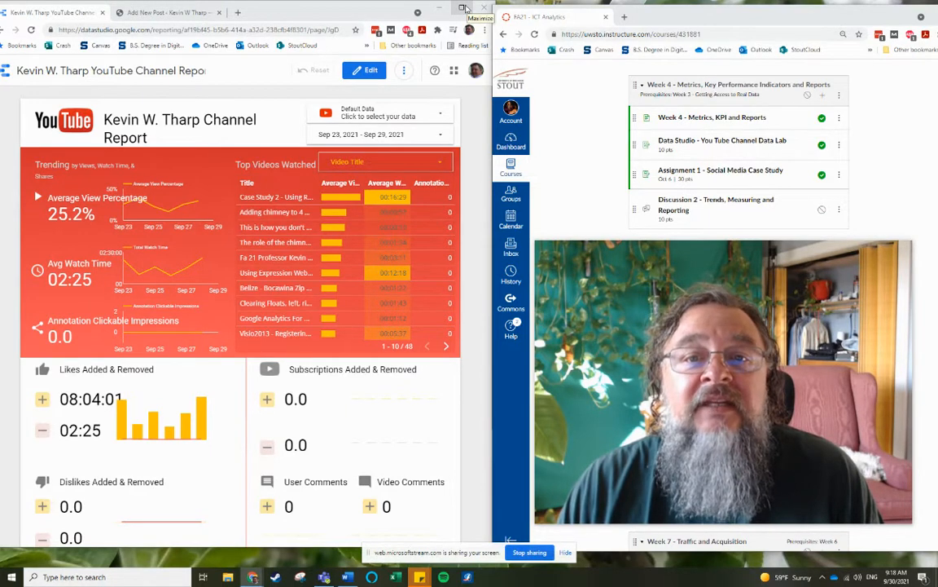
Maximize the browser and bring the Data Studio YouTube channel report tab back in front
{"action": "left_click", "coordinate": [167, 14]}
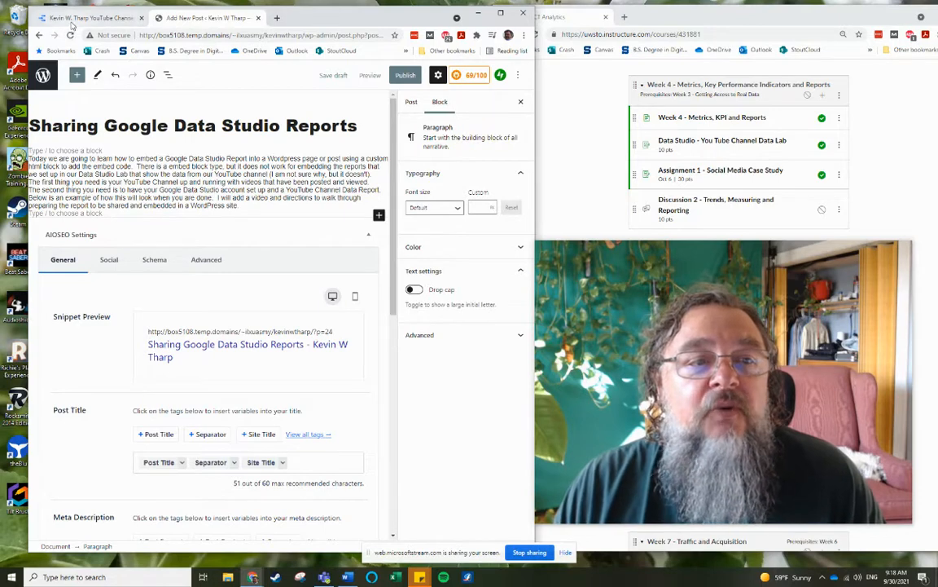
{"action": "left_click", "coordinate": [89, 17]}
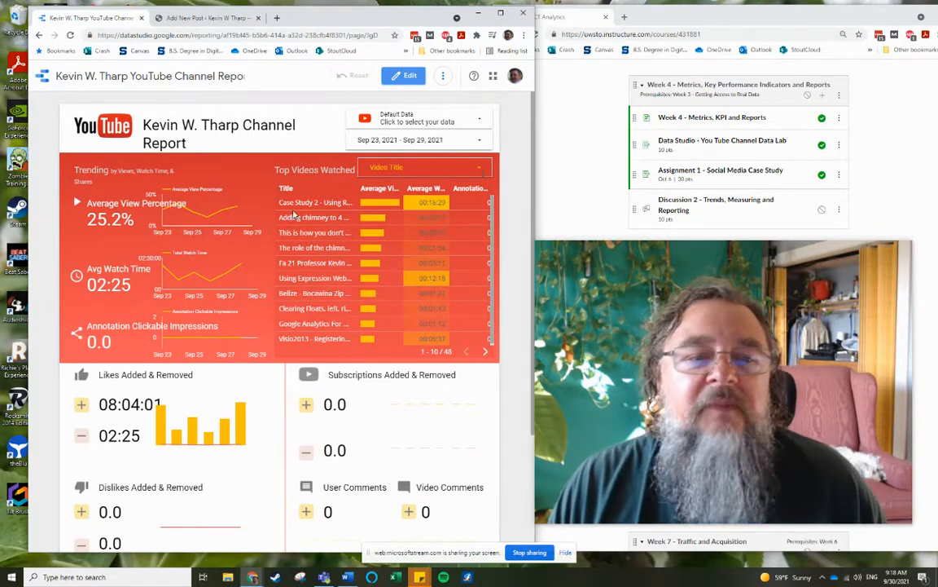
{"action": "mouse_move", "coordinate": [316, 202]}
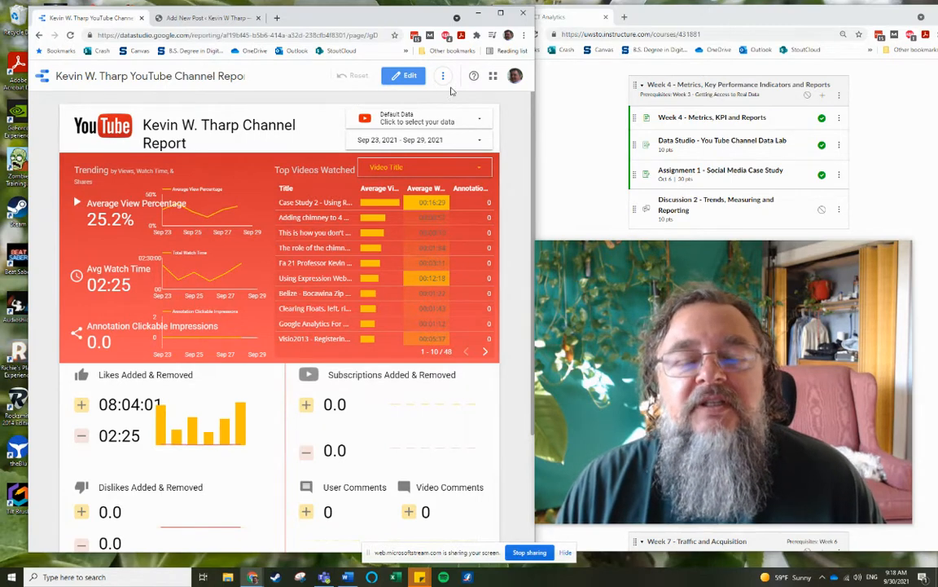
{"action": "mouse_move", "coordinate": [442, 75]}
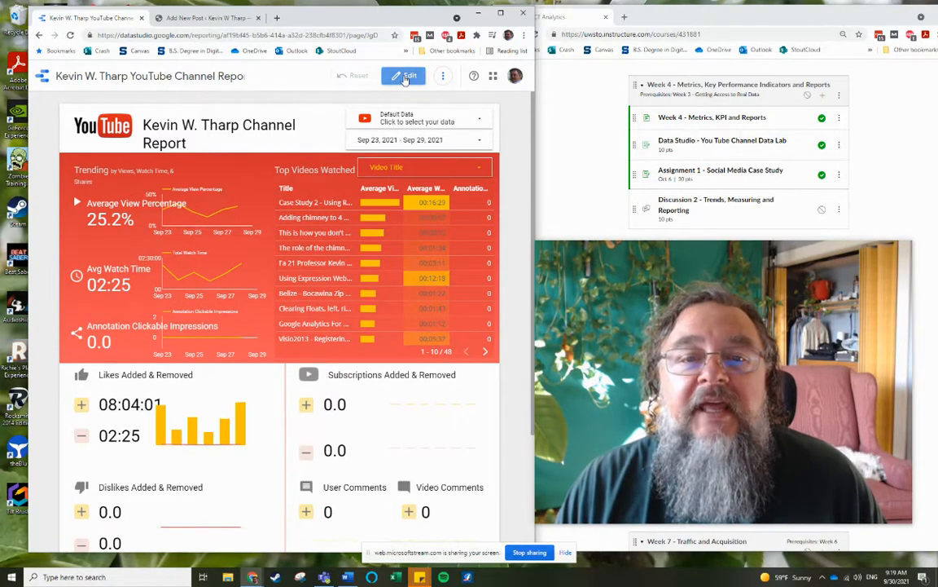
Switch the YouTube channel report into Edit mode and show its File menu
{"action": "left_click", "coordinate": [404, 74]}
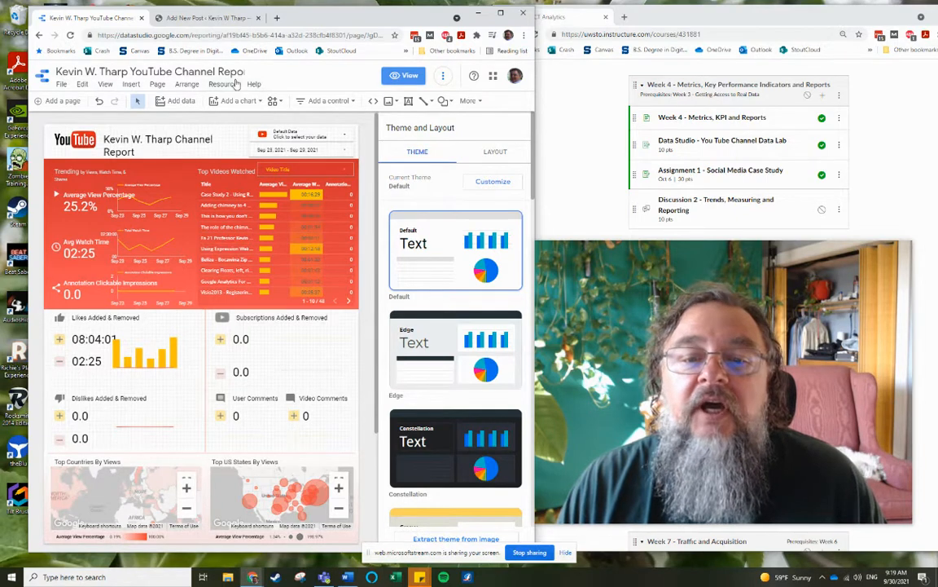
{"action": "mouse_move", "coordinate": [340, 114]}
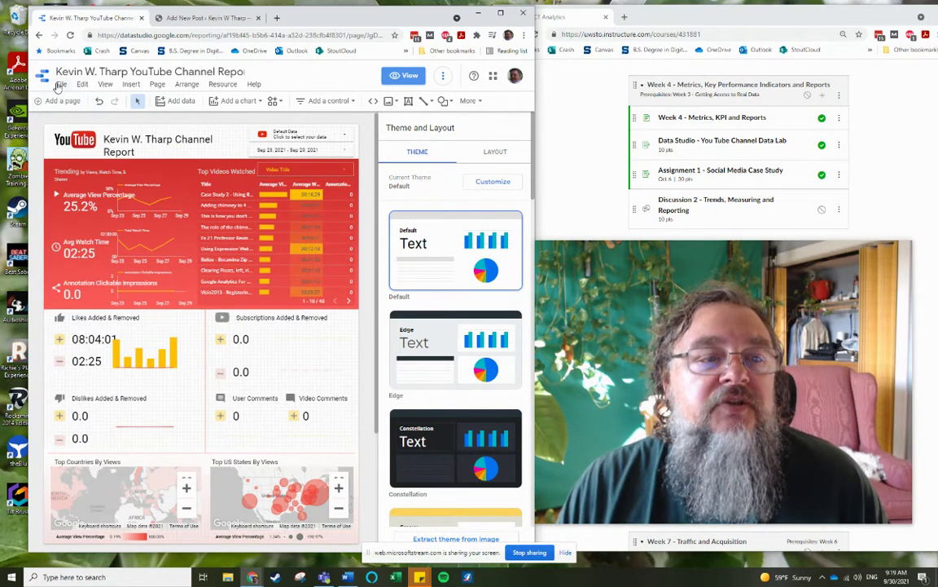
{"action": "left_click", "coordinate": [59, 84]}
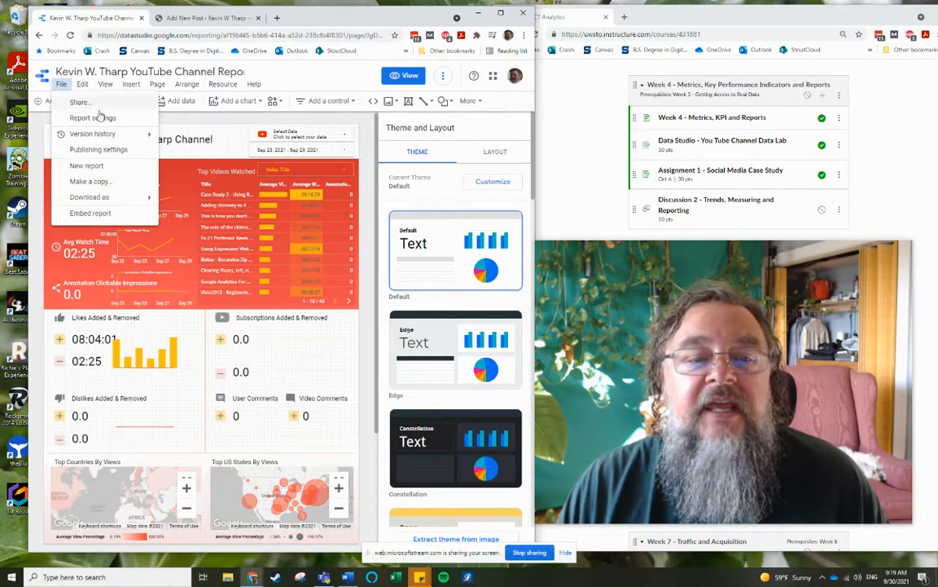
{"action": "mouse_move", "coordinate": [90, 197]}
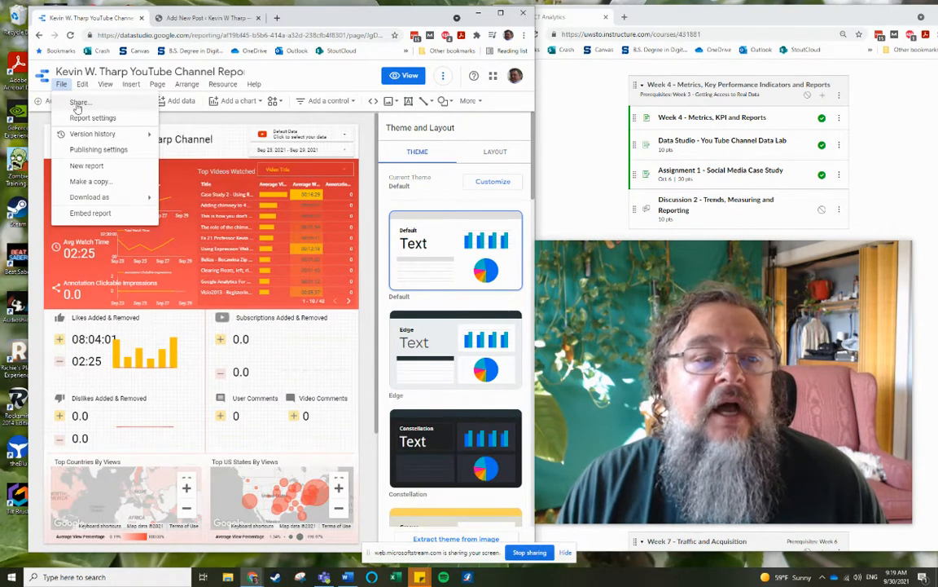
{"action": "left_click", "coordinate": [80, 101]}
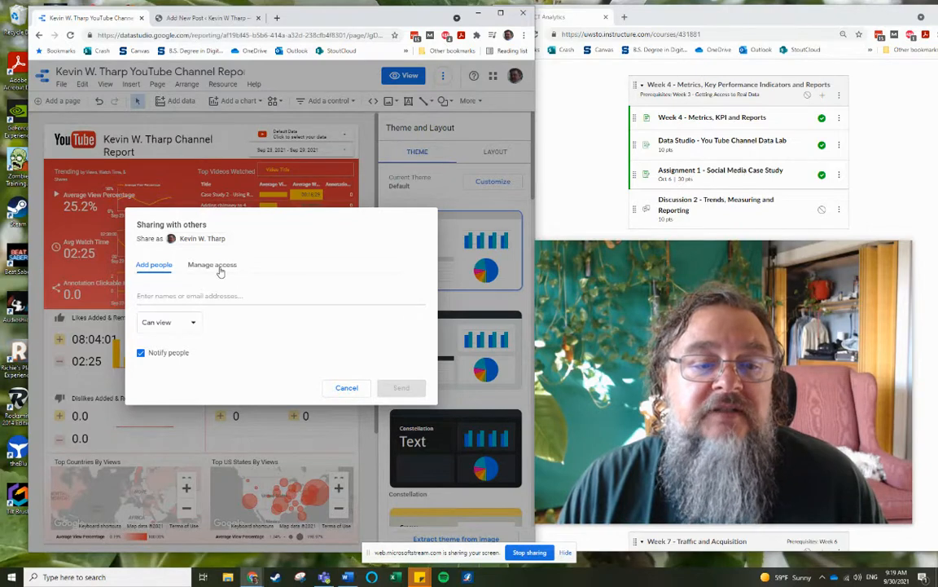
{"action": "left_click", "coordinate": [212, 264]}
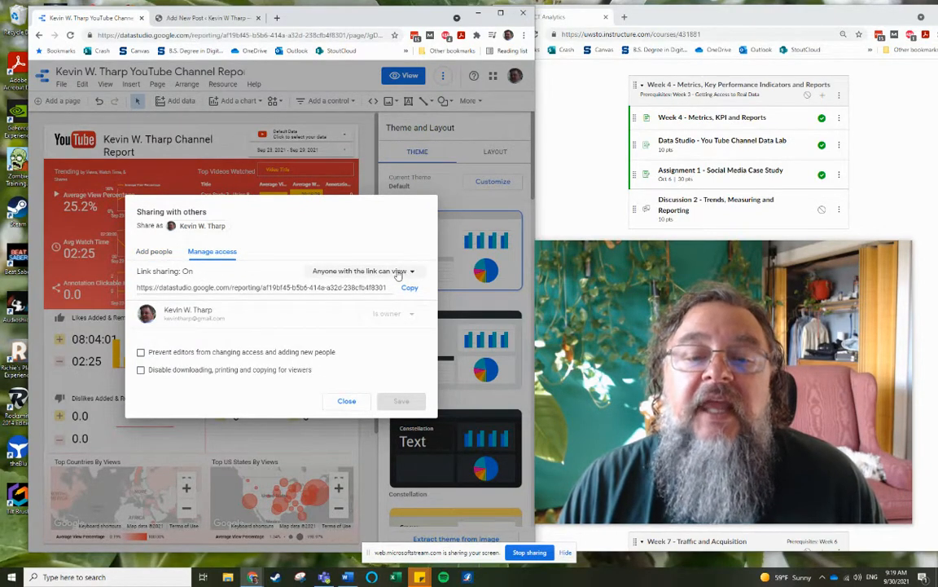
{"action": "mouse_move", "coordinate": [353, 256]}
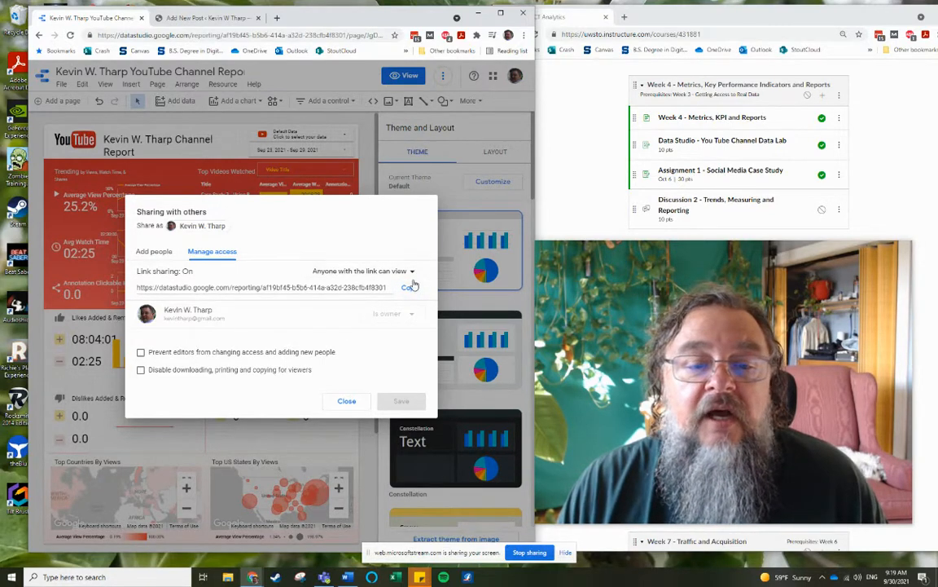
{"action": "left_click", "coordinate": [360, 271]}
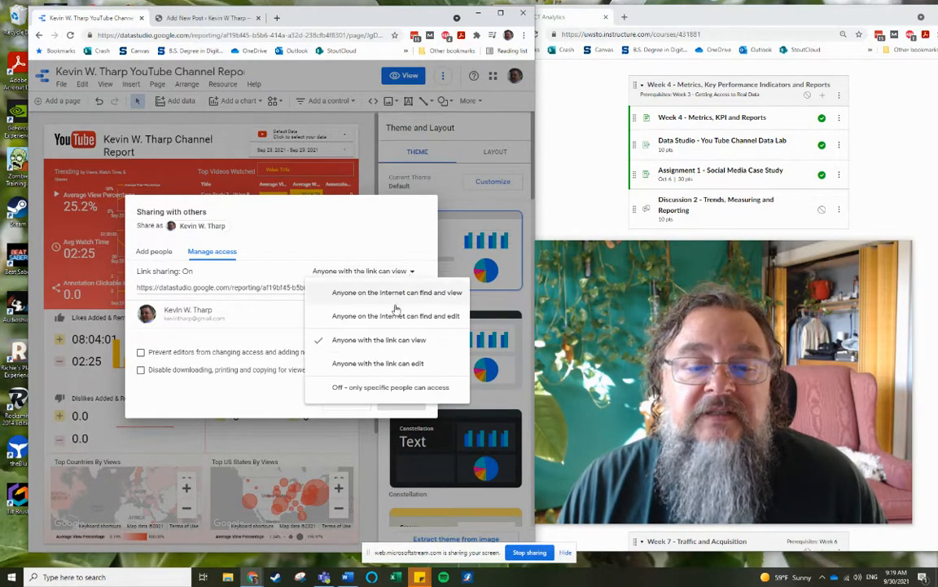
{"action": "left_click", "coordinate": [377, 363]}
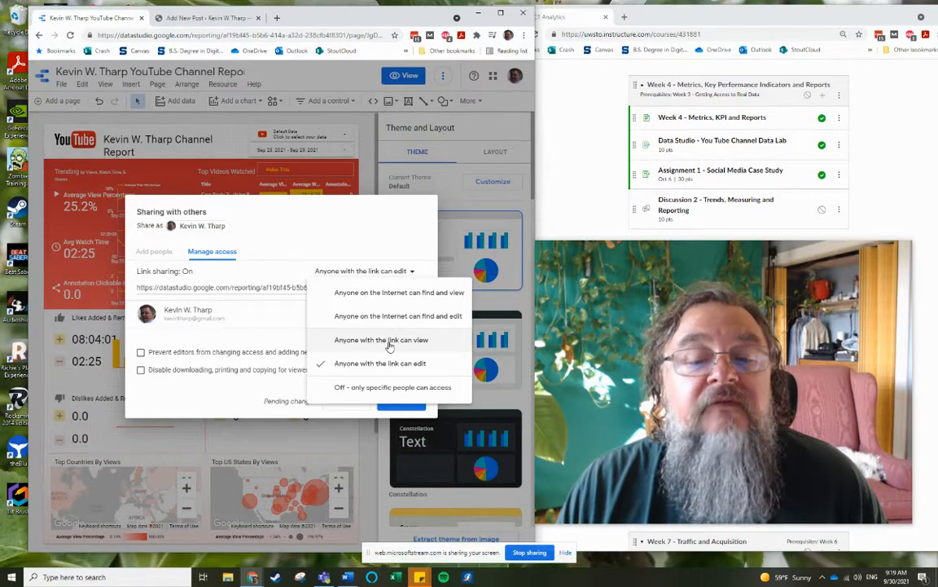
{"action": "left_click", "coordinate": [381, 339]}
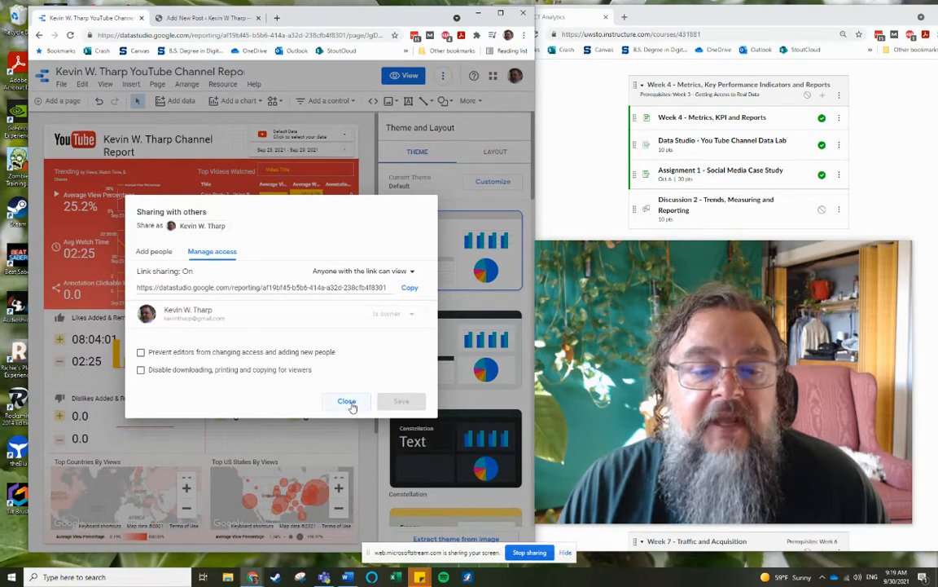
{"action": "left_click", "coordinate": [346, 401]}
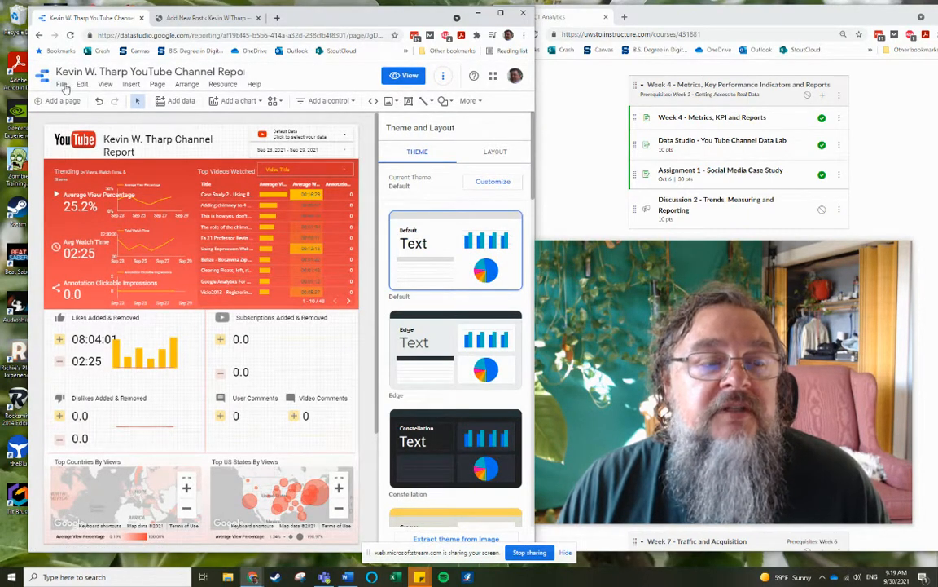
Enable embedding for the report via File > Embed report and copy its iframe embed code
{"action": "left_click", "coordinate": [60, 83]}
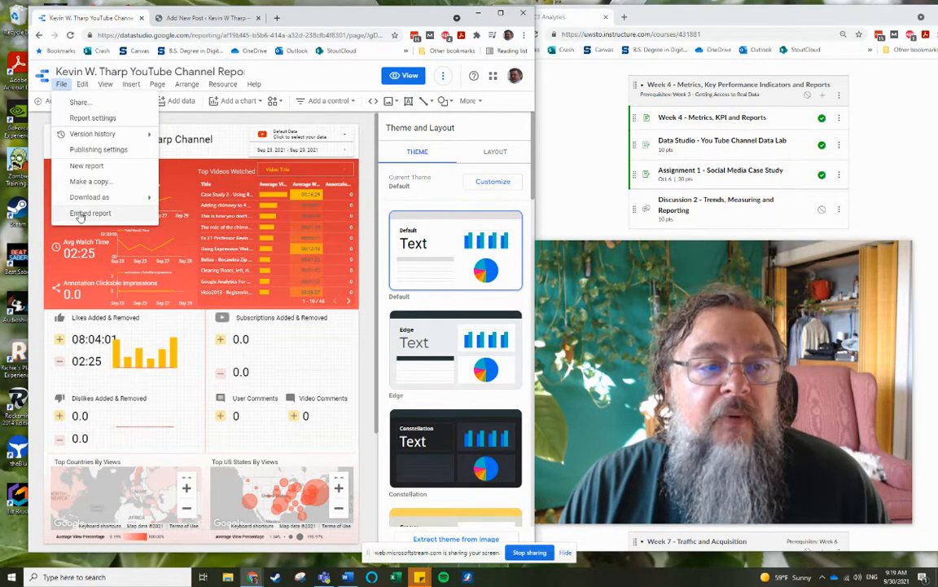
{"action": "left_click", "coordinate": [77, 212]}
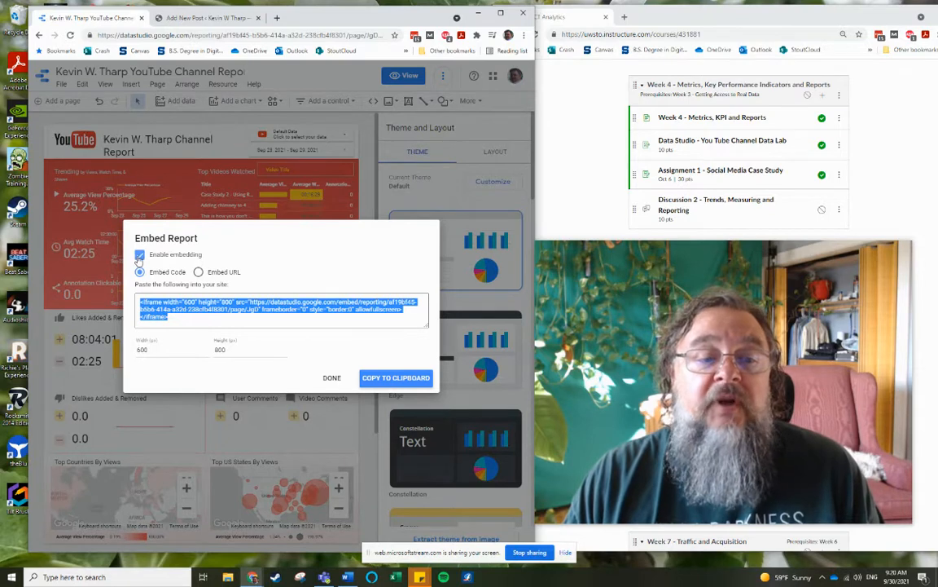
{"action": "left_click", "coordinate": [140, 254]}
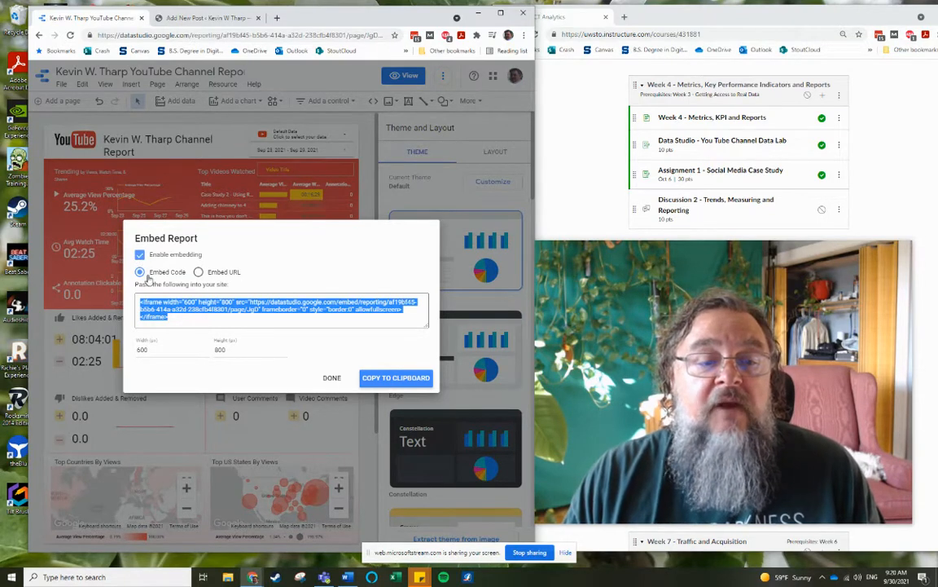
{"action": "mouse_move", "coordinate": [416, 362]}
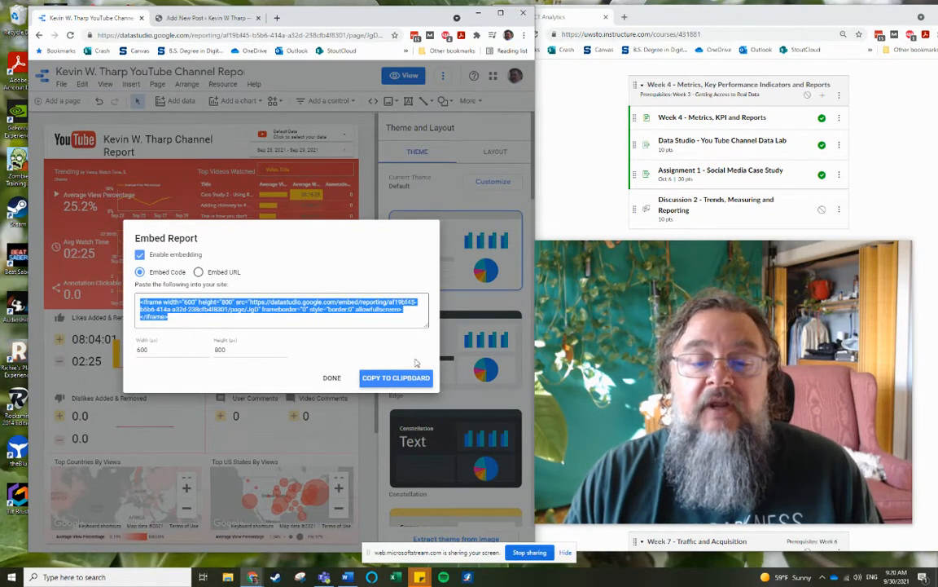
{"action": "left_click", "coordinate": [331, 377]}
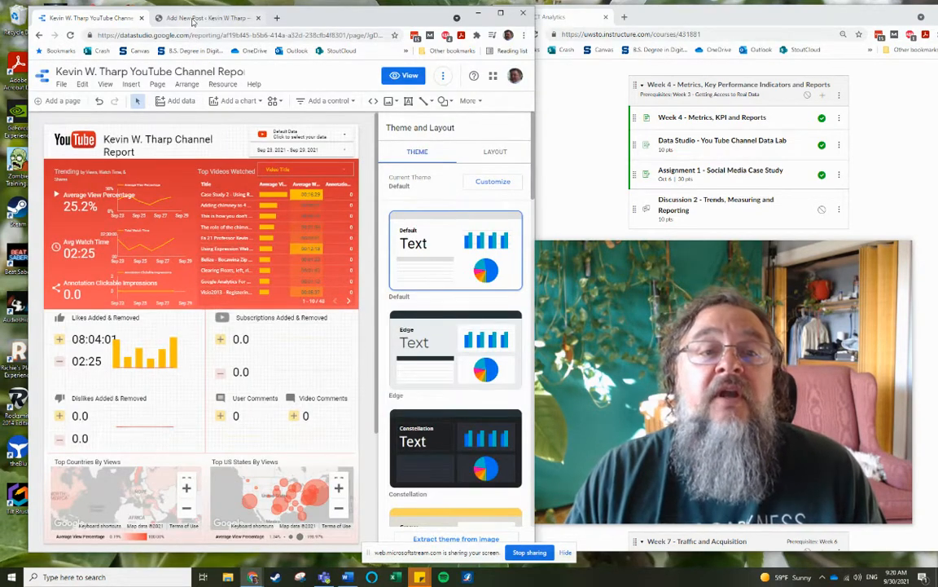
Insert a Custom HTML block below the intro holding the embed code and show its live preview
{"action": "left_click", "coordinate": [204, 17]}
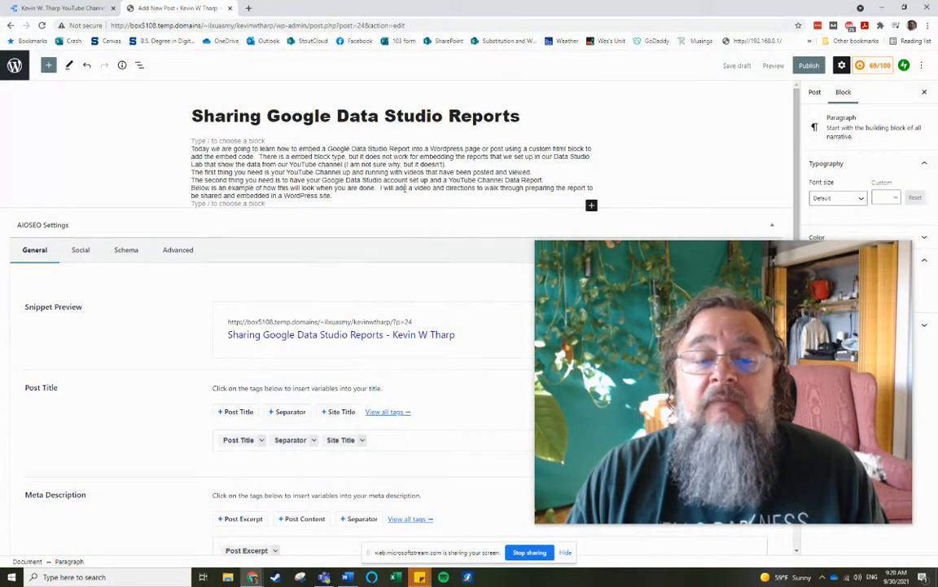
{"action": "mouse_move", "coordinate": [660, 130]}
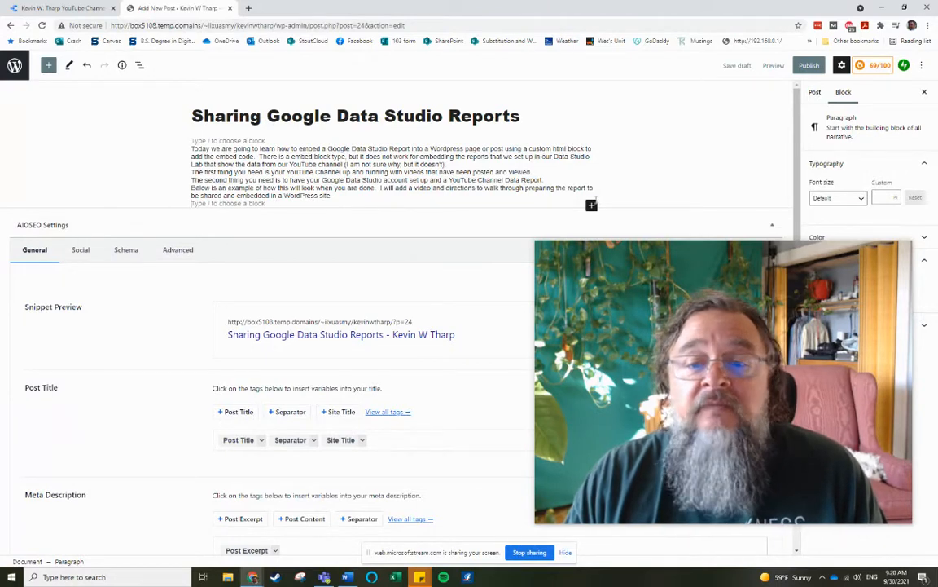
{"action": "mouse_move", "coordinate": [590, 204]}
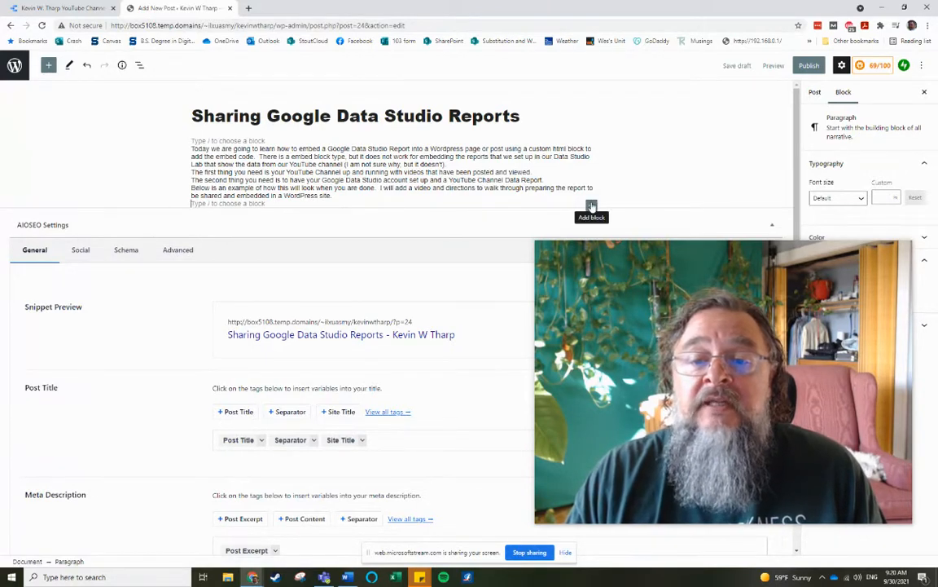
{"action": "left_click", "coordinate": [591, 204]}
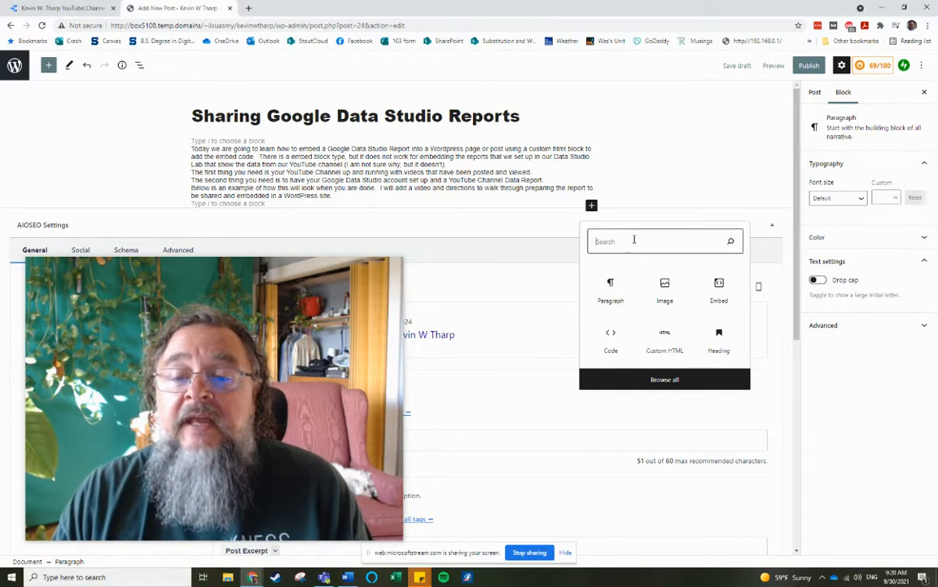
{"action": "type", "text": "custom"}
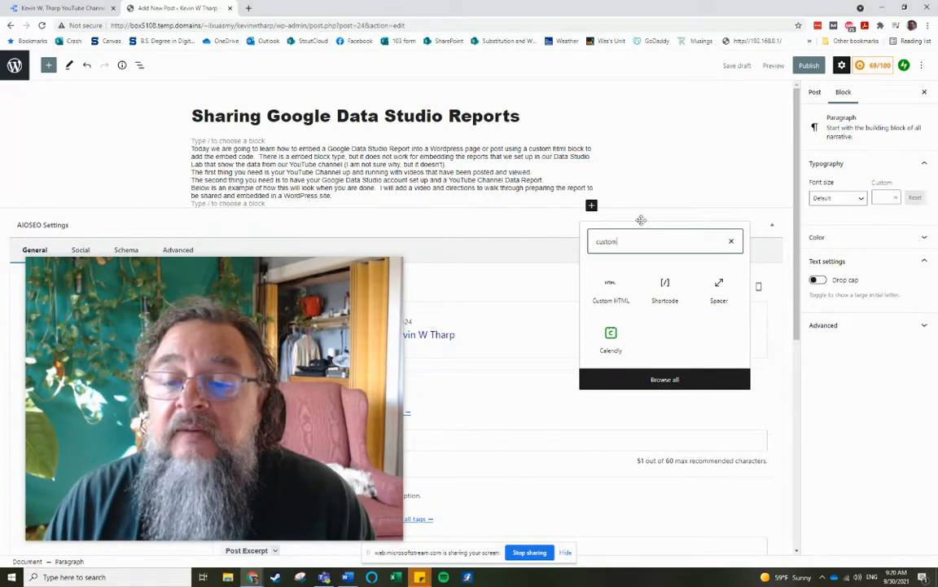
{"action": "left_click", "coordinate": [611, 289]}
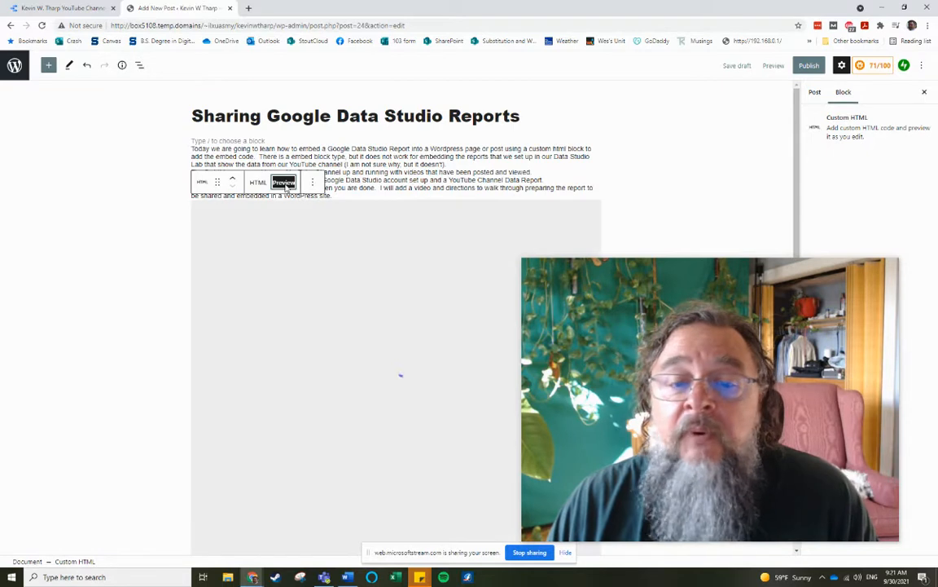
{"action": "left_click", "coordinate": [284, 182]}
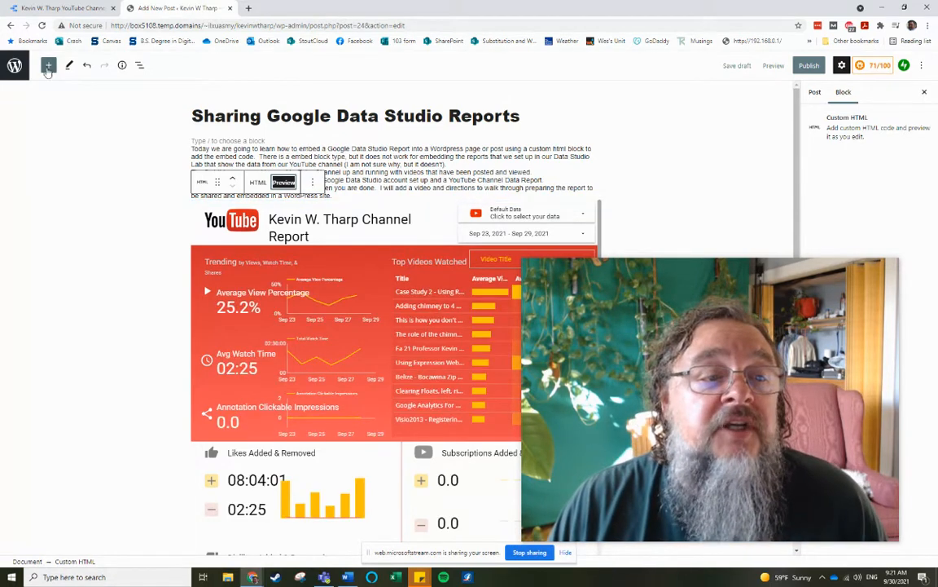
{"action": "left_click", "coordinate": [47, 66]}
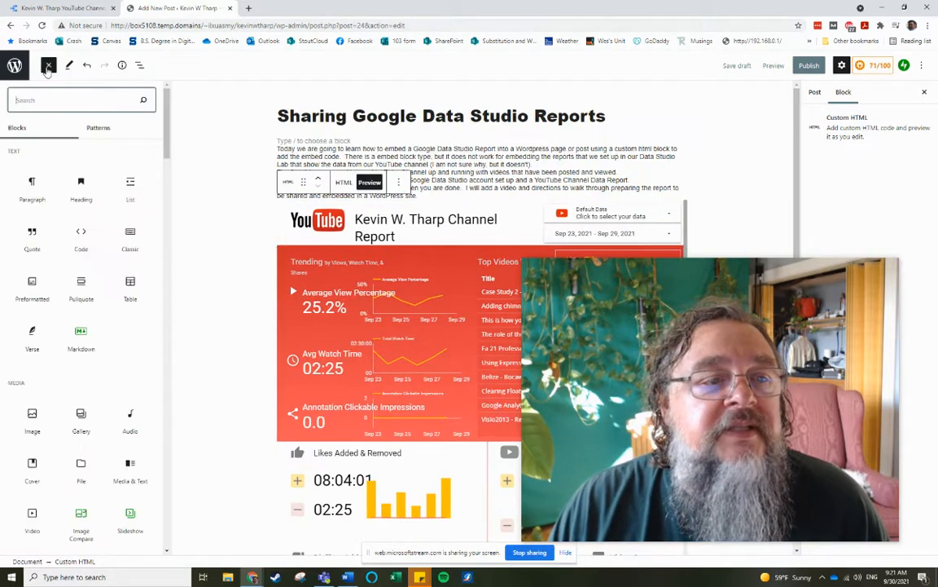
{"action": "left_click", "coordinate": [48, 66]}
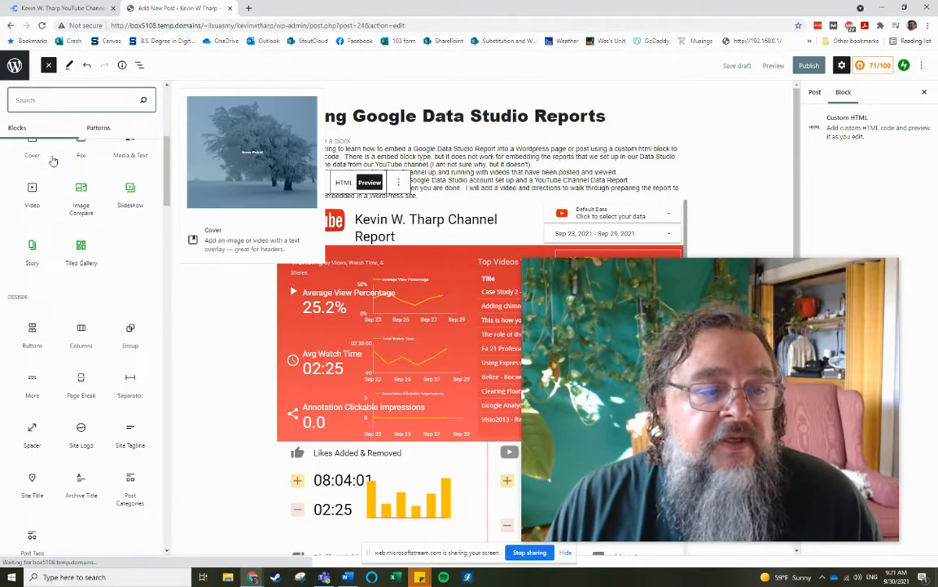
{"action": "scroll", "scroll_direction": "down", "scroll_amount": 3}
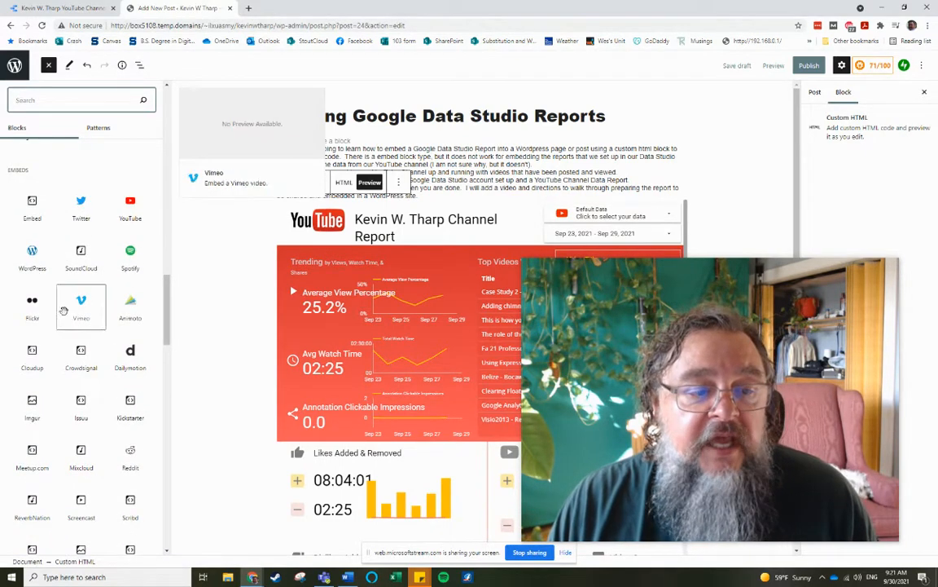
{"action": "scroll", "scroll_direction": "down", "scroll_amount": 3}
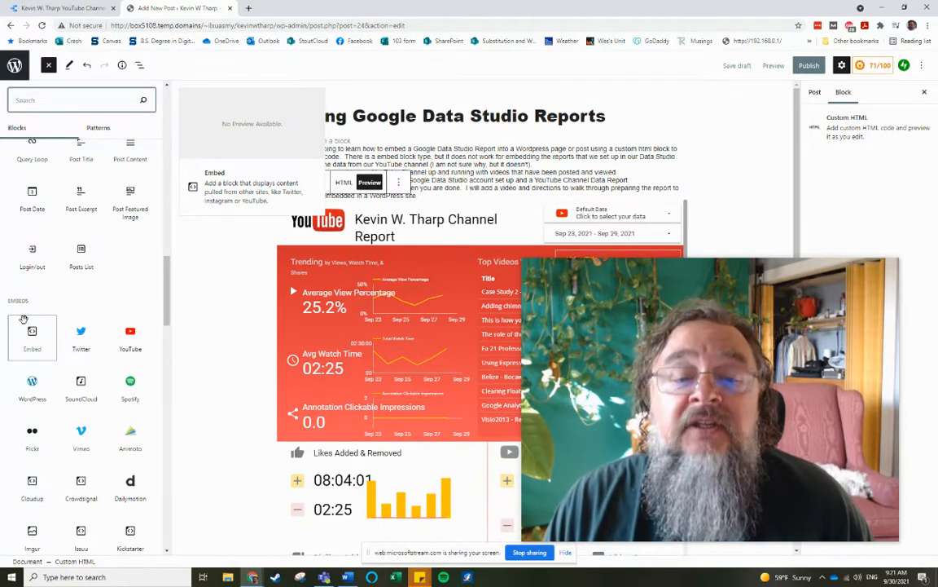
{"action": "mouse_move", "coordinate": [73, 412]}
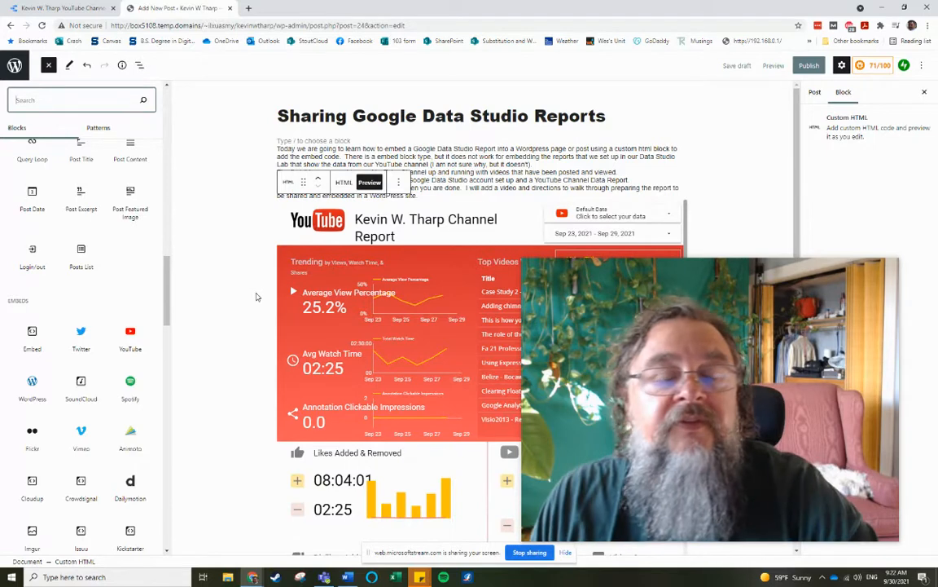
{"action": "mouse_move", "coordinate": [125, 88]}
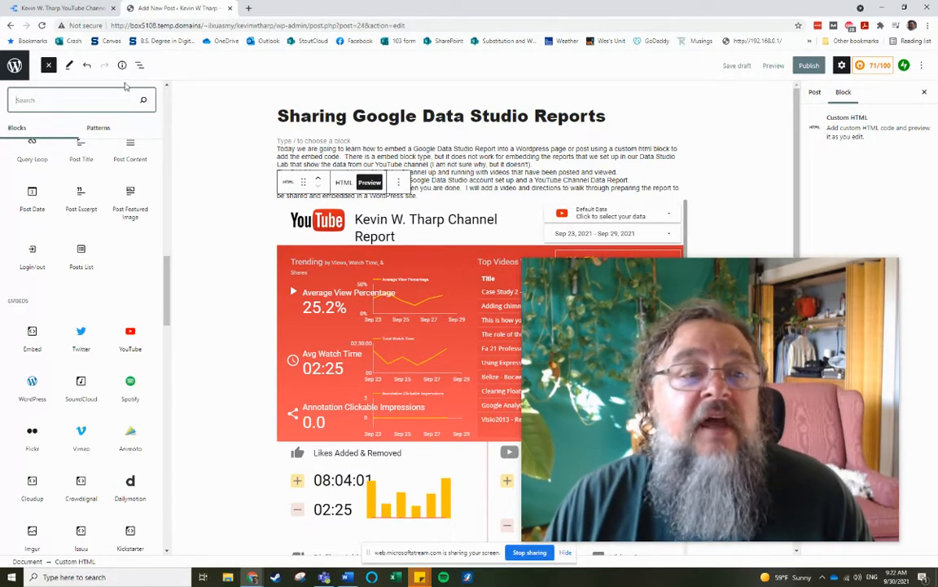
{"action": "mouse_move", "coordinate": [48, 66]}
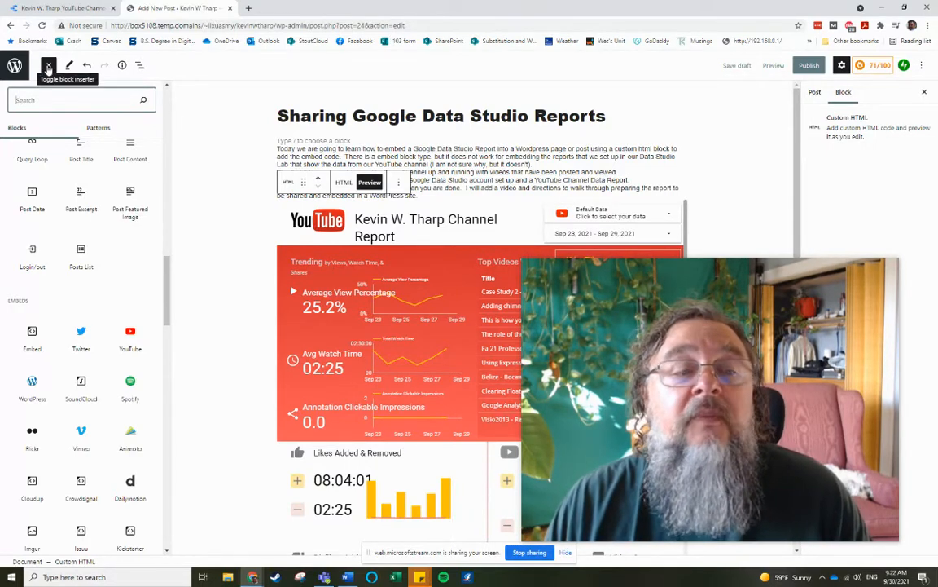
{"action": "left_click", "coordinate": [49, 65]}
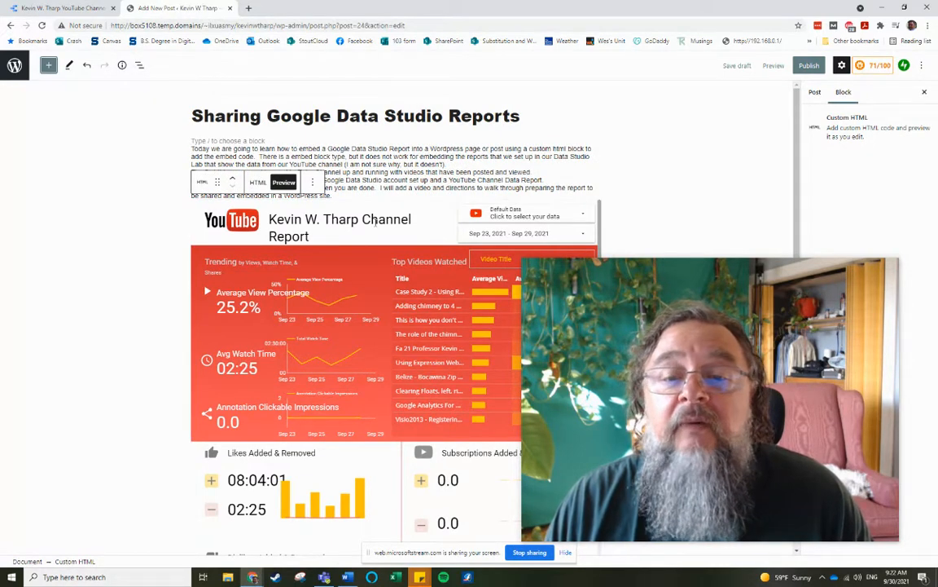
Toggle the Custom HTML block between HTML and Preview so the embedded report reloads live
{"action": "left_click", "coordinate": [258, 182]}
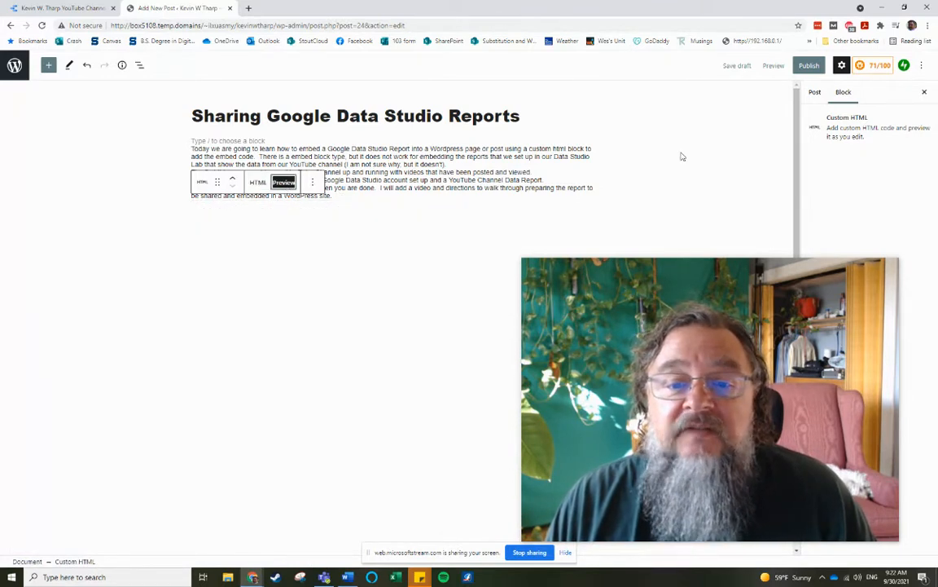
{"action": "left_click", "coordinate": [284, 182]}
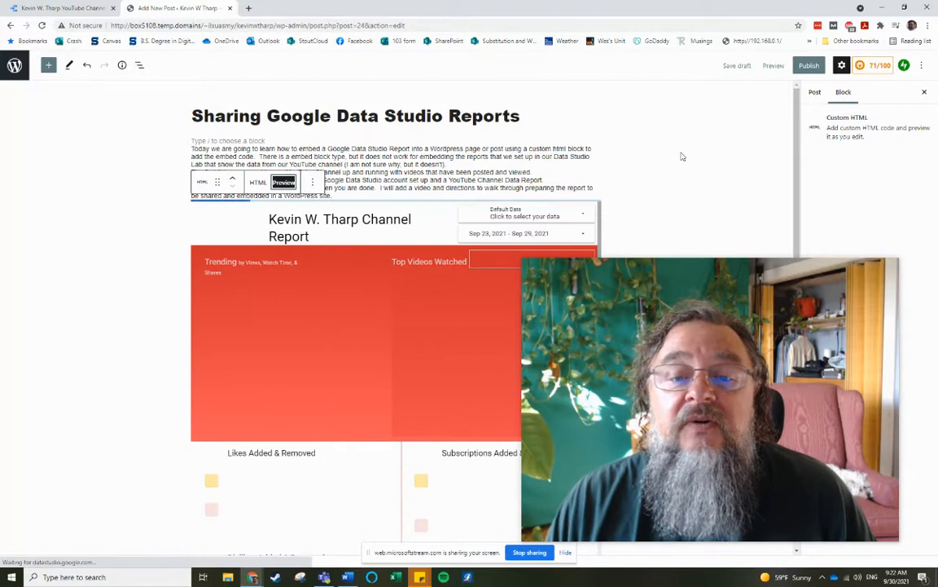
{"action": "scroll", "scroll_direction": "down", "scroll_amount": 3}
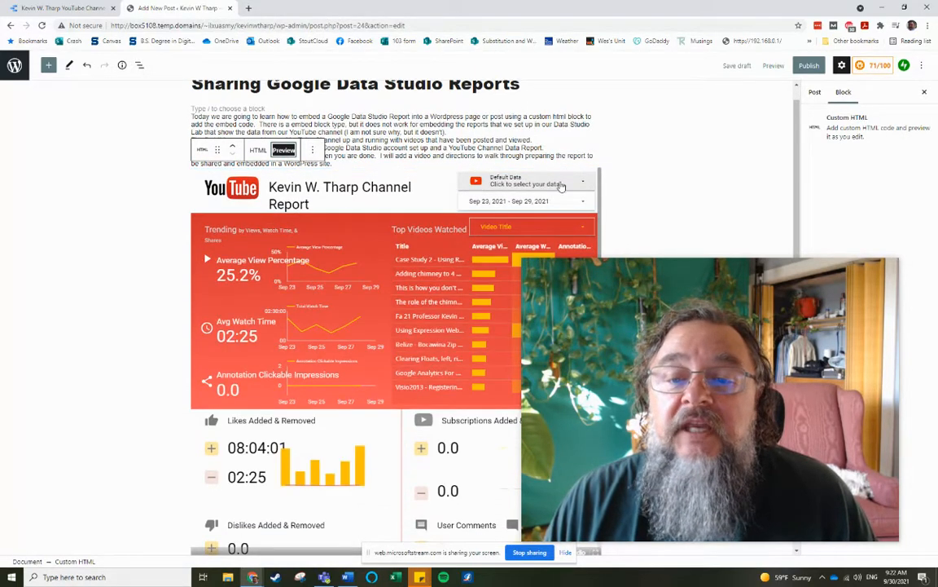
Try the embedded report's data source chooser and date range control, then return to Data Studio
{"action": "left_click", "coordinate": [525, 181]}
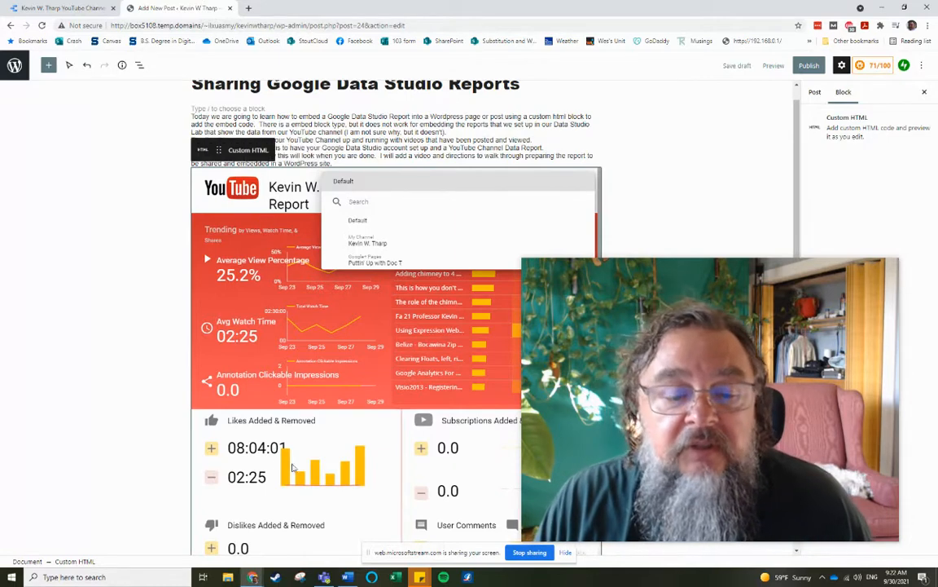
{"action": "left_click", "coordinate": [806, 92]}
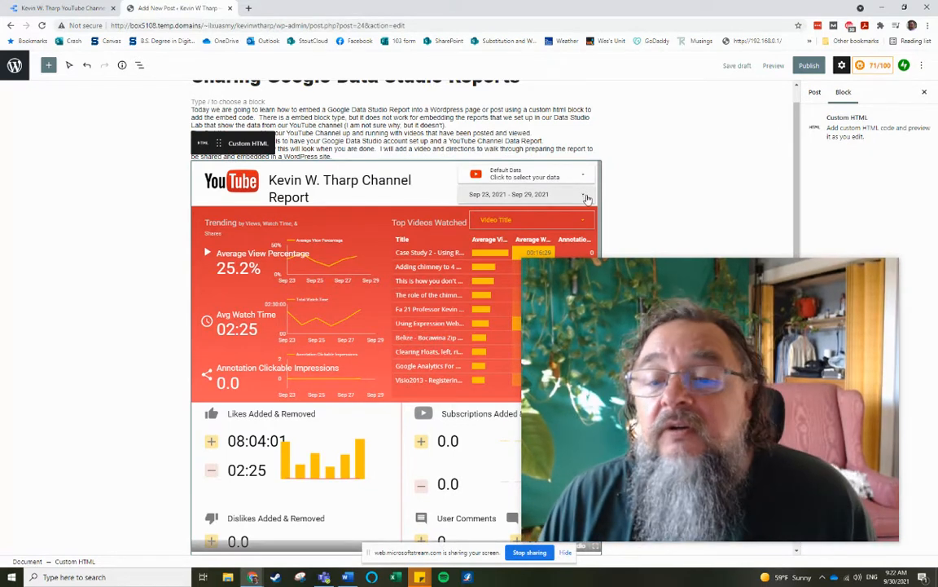
{"action": "left_click", "coordinate": [587, 197]}
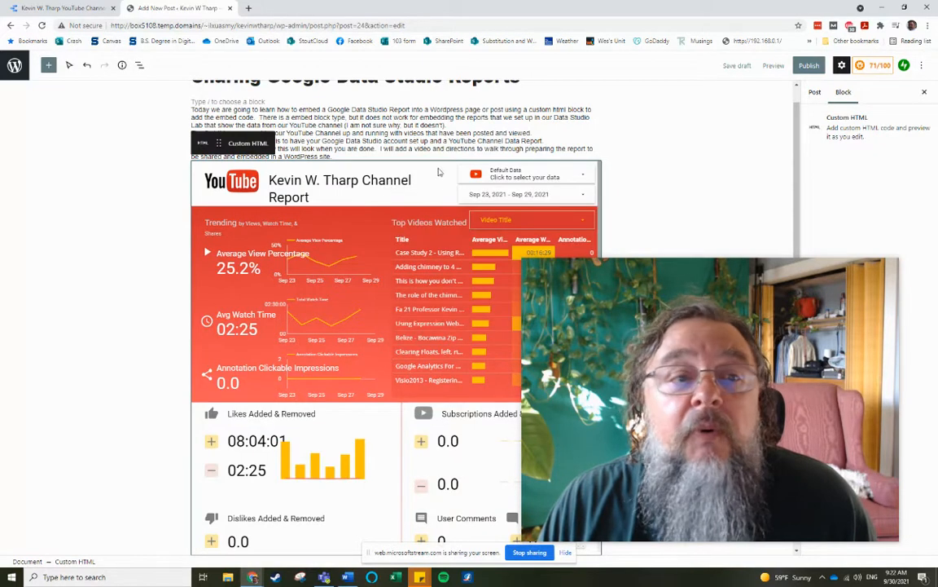
{"action": "left_click", "coordinate": [57, 12]}
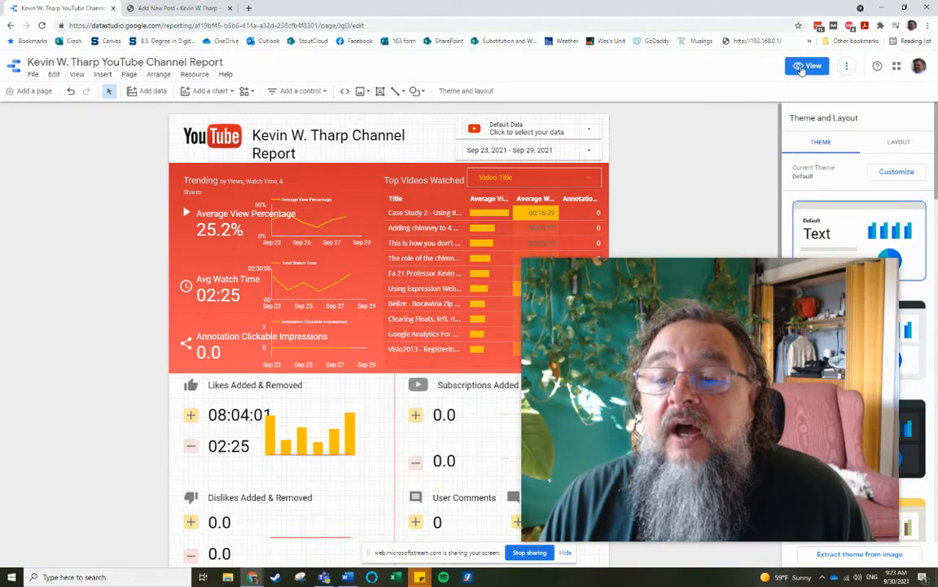
Check the report in View mode, then return it to Edit mode in the half-width window
{"action": "left_click", "coordinate": [808, 66]}
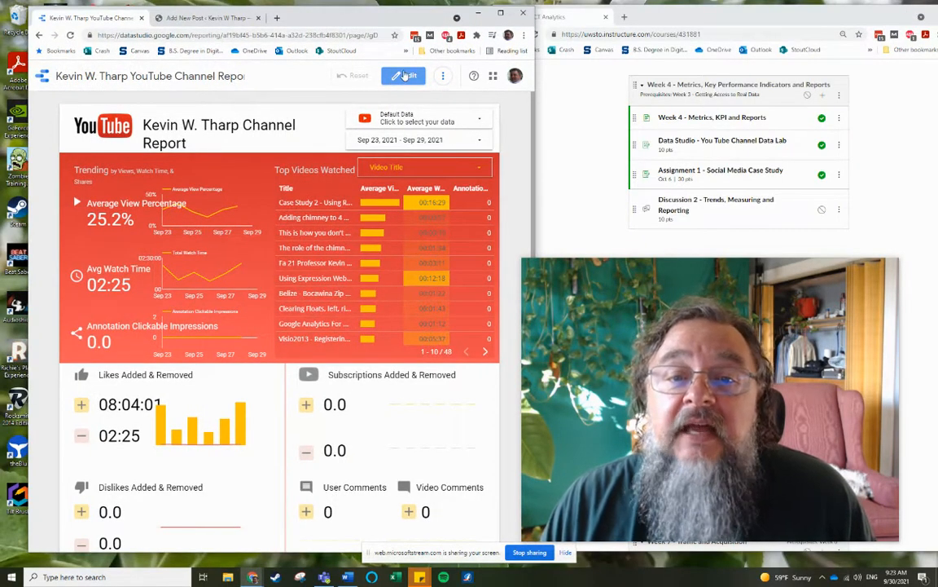
{"action": "left_click", "coordinate": [403, 75]}
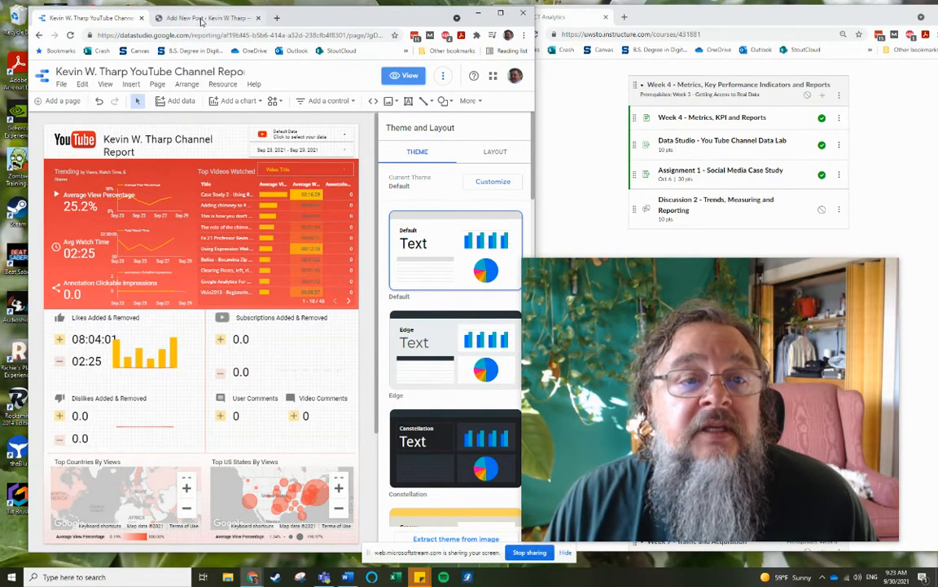
Bring the WordPress Add New Post draft with its embedded report back in front
{"action": "left_click", "coordinate": [204, 17]}
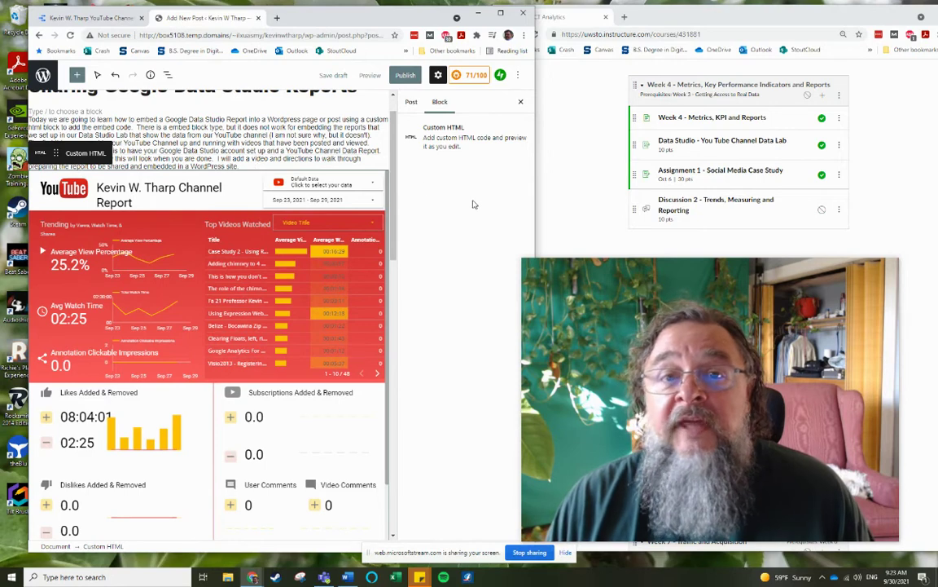
{"action": "mouse_move", "coordinate": [467, 370]}
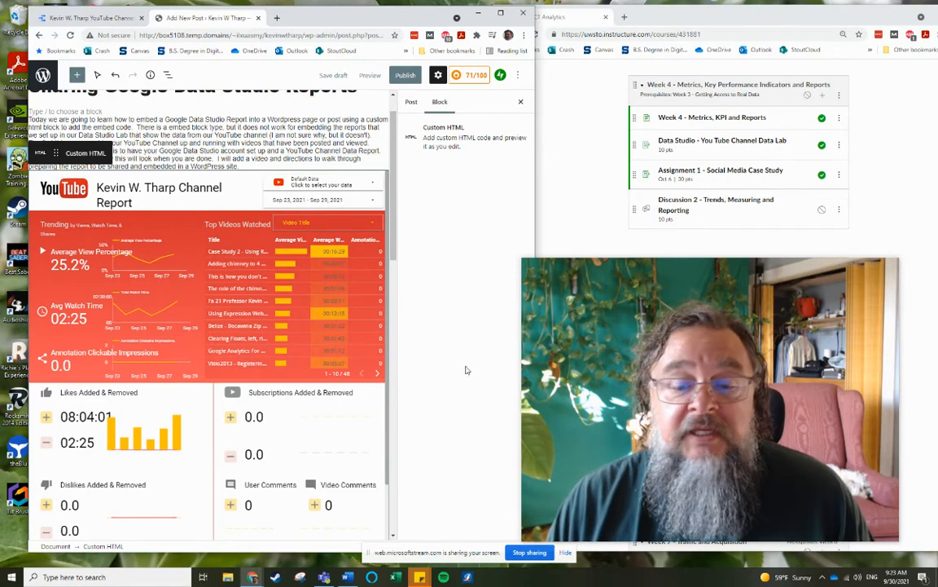
{"action": "mouse_move", "coordinate": [479, 507]}
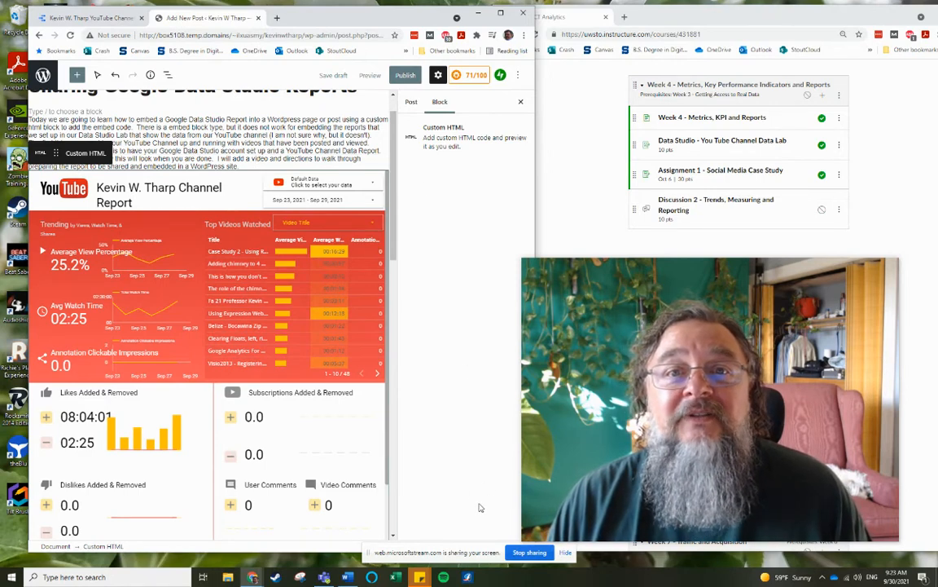